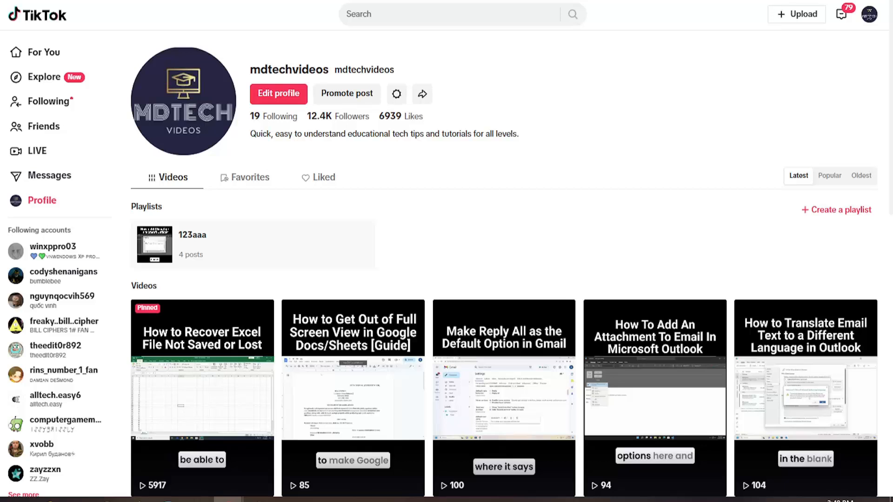
mouse_move(745, 72)
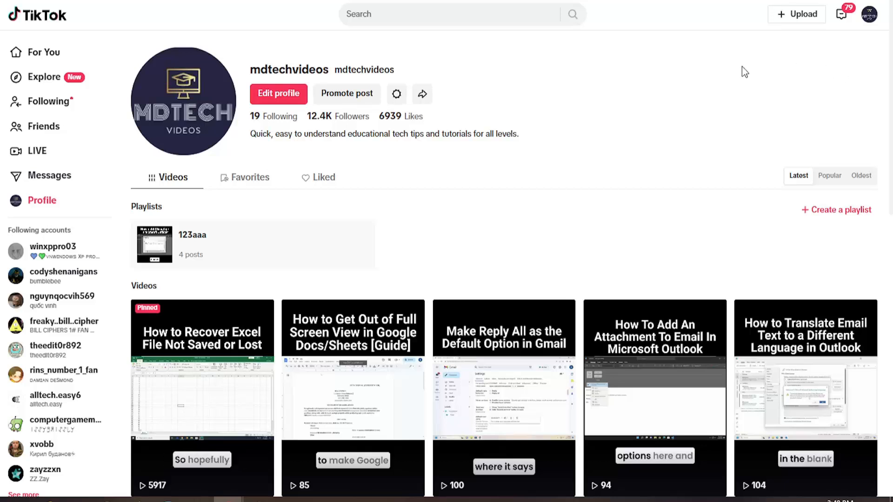
mouse_move(798, 22)
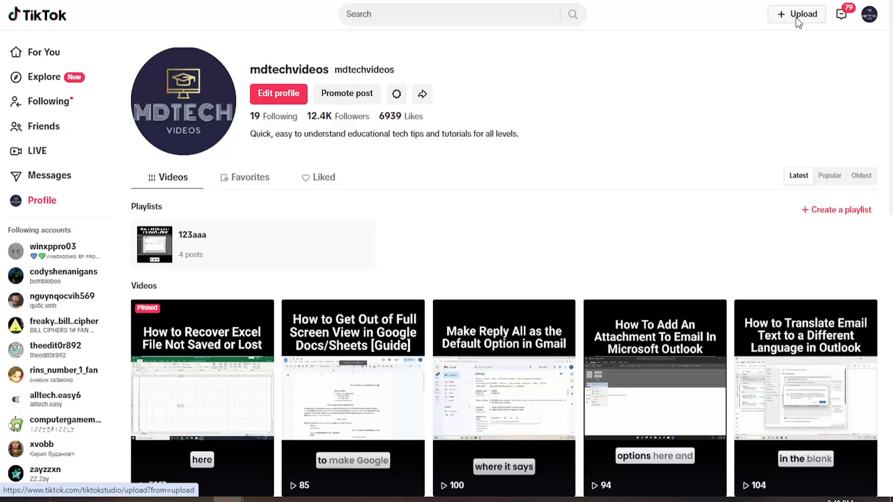
Bring up the TikTok Studio upload page with its 'Select videos to upload' drop area.
left_click(797, 14)
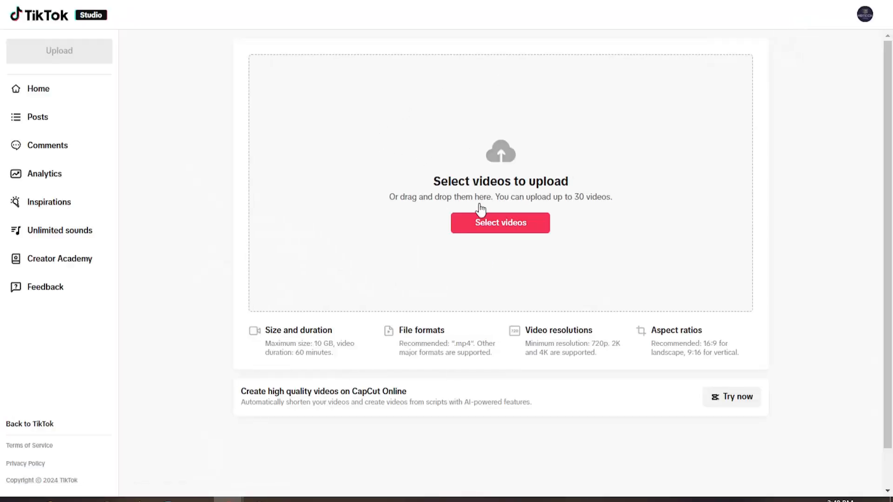
mouse_move(535, 222)
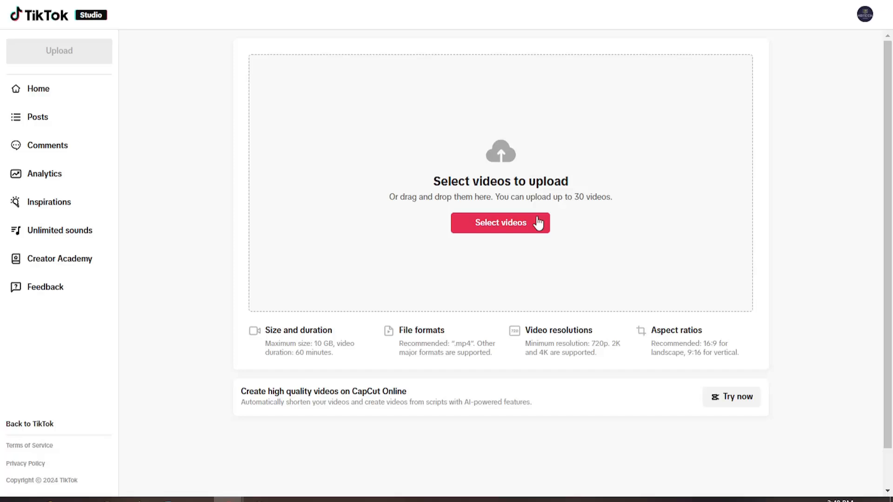
mouse_move(634, 213)
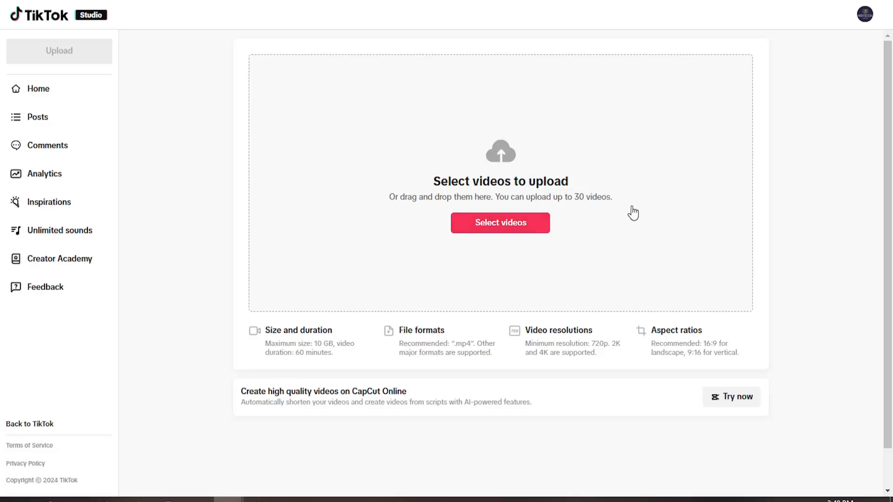
mouse_move(626, 232)
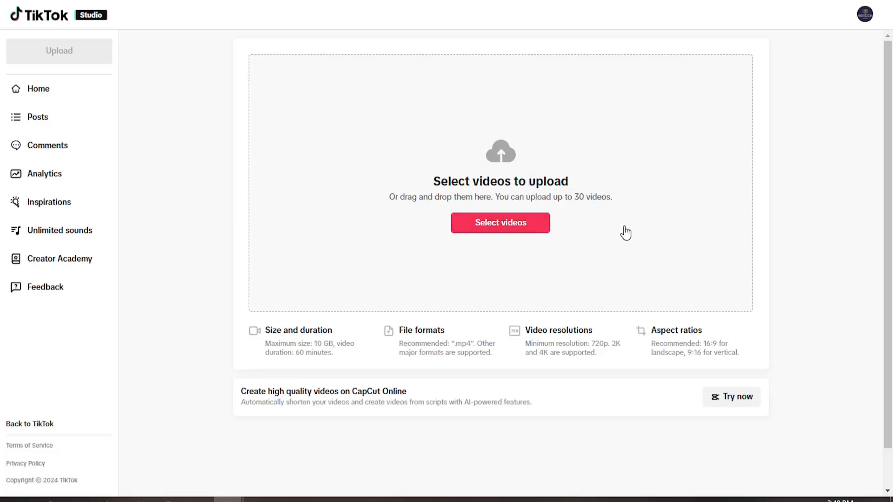
mouse_move(468, 242)
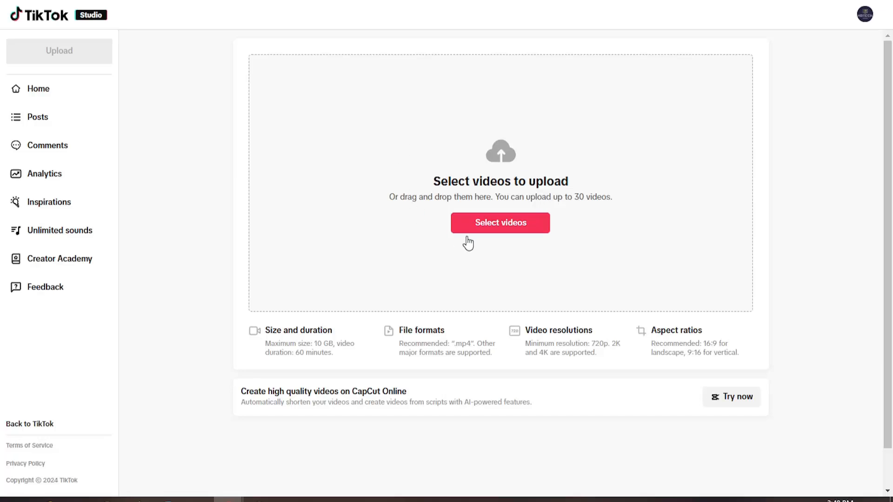
mouse_move(500, 231)
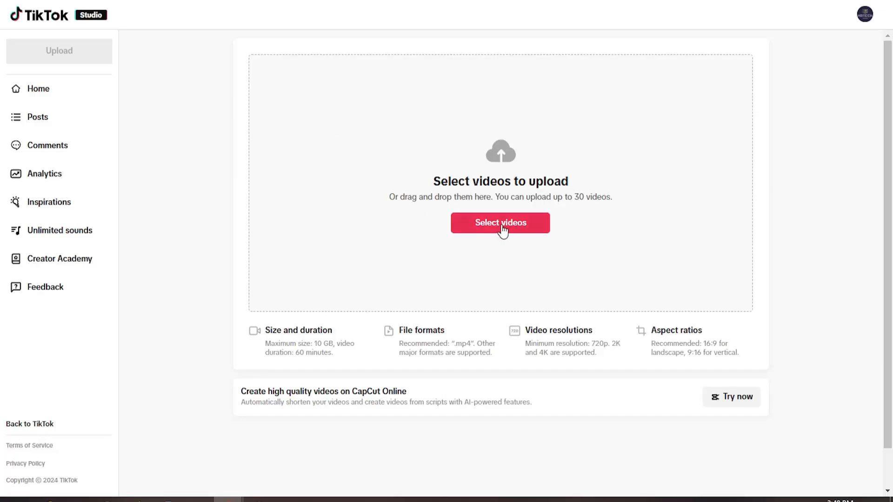
mouse_move(564, 240)
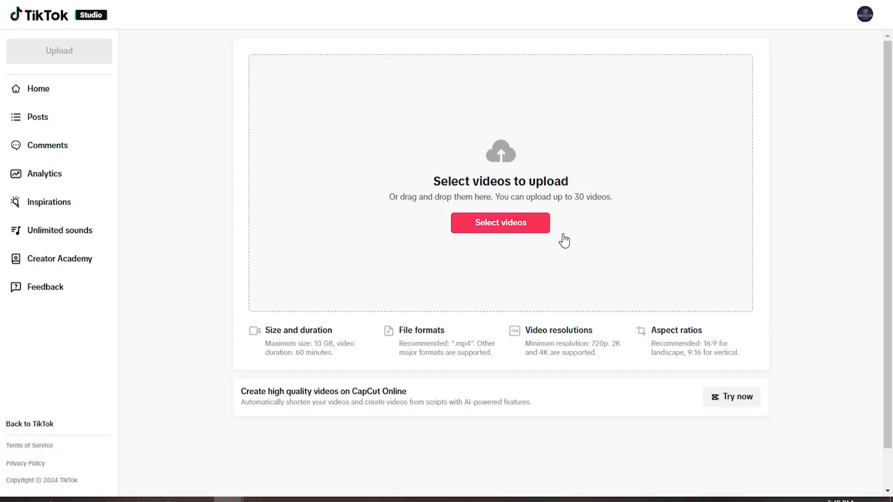
mouse_move(483, 151)
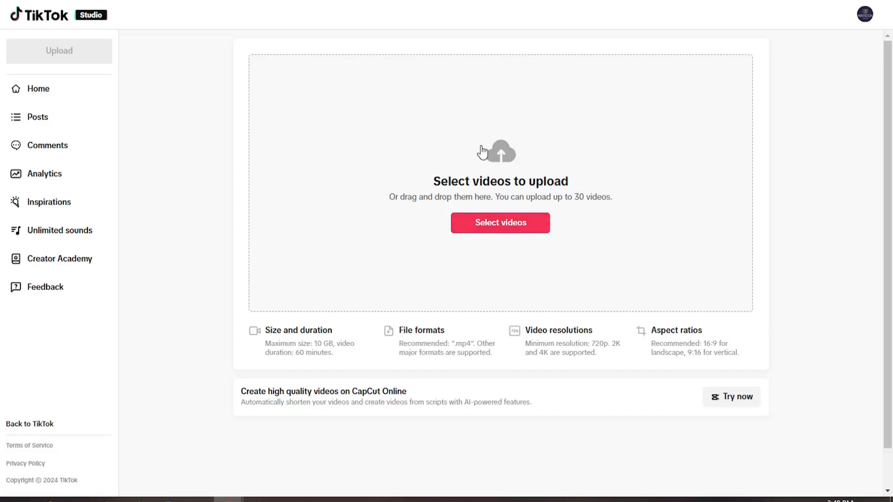